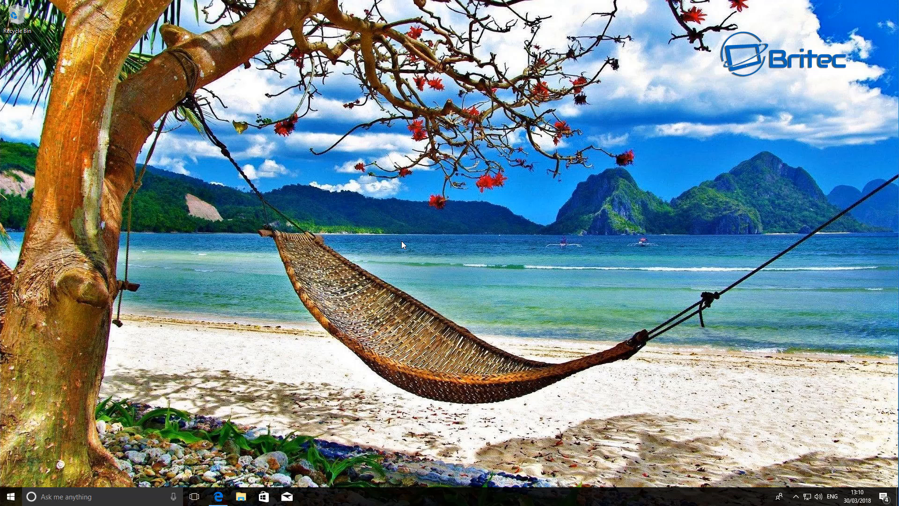
{"action": "mouse_move", "coordinate": [434, 245]}
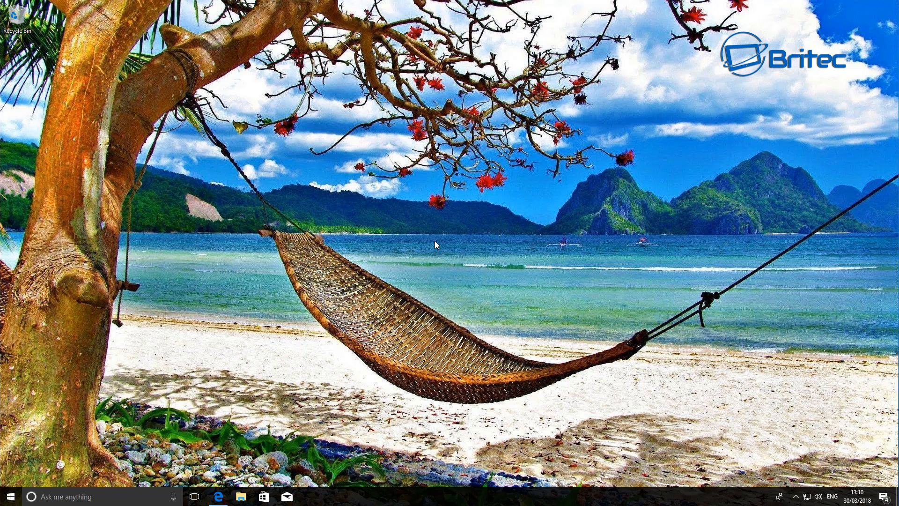
{"action": "mouse_move", "coordinate": [279, 338]}
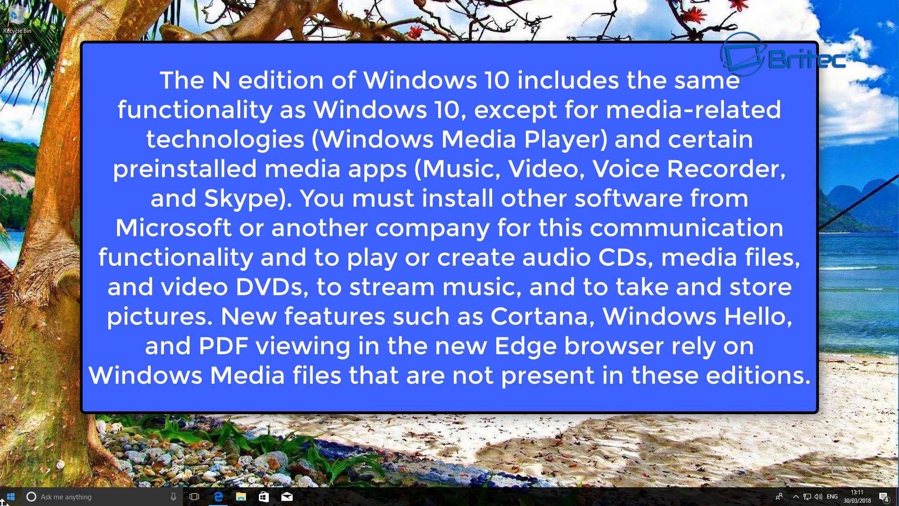
- Right-click Start to bring up the quick-access system menu with its Settings shortcuts
{"action": "right_click", "coordinate": [10, 496]}
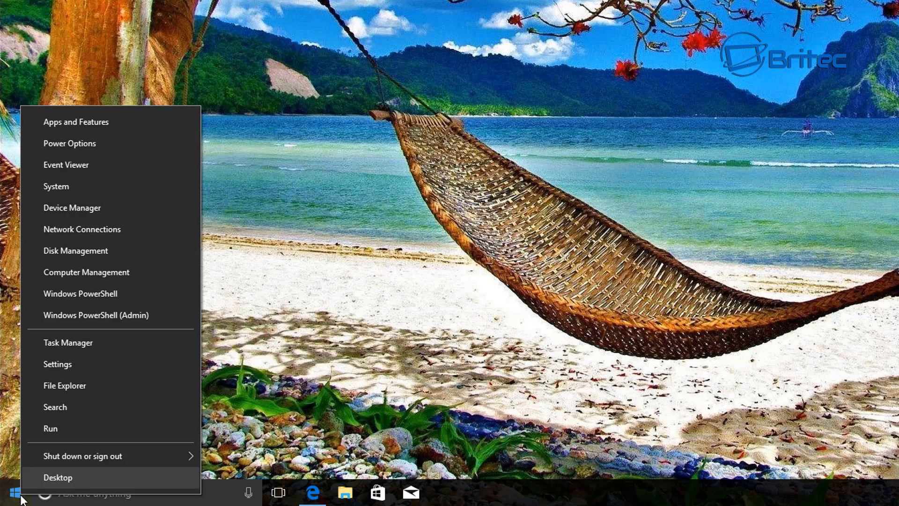
{"action": "mouse_move", "coordinate": [80, 293]}
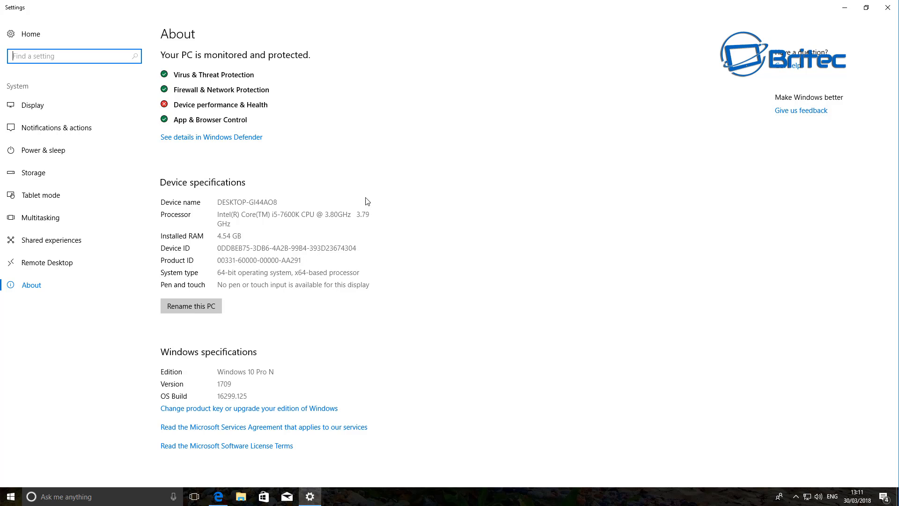
{"action": "mouse_move", "coordinate": [258, 161]}
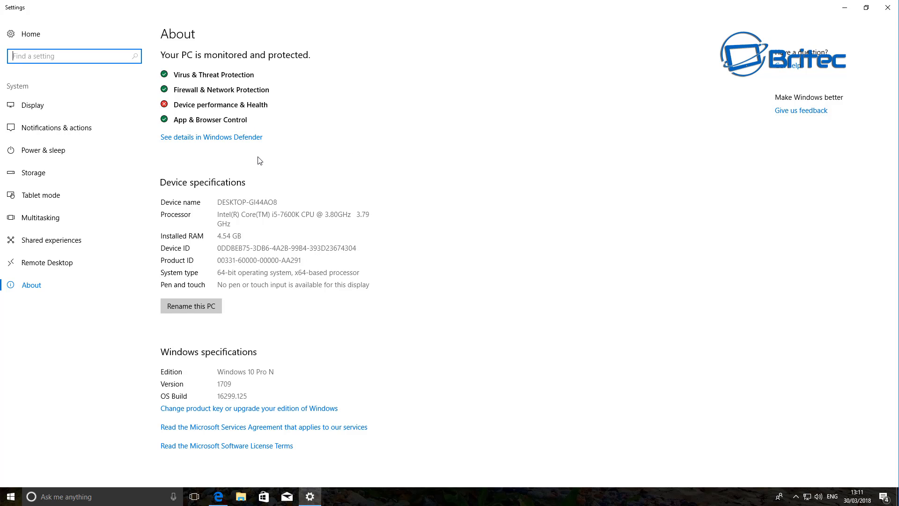
{"action": "mouse_move", "coordinate": [578, 188]}
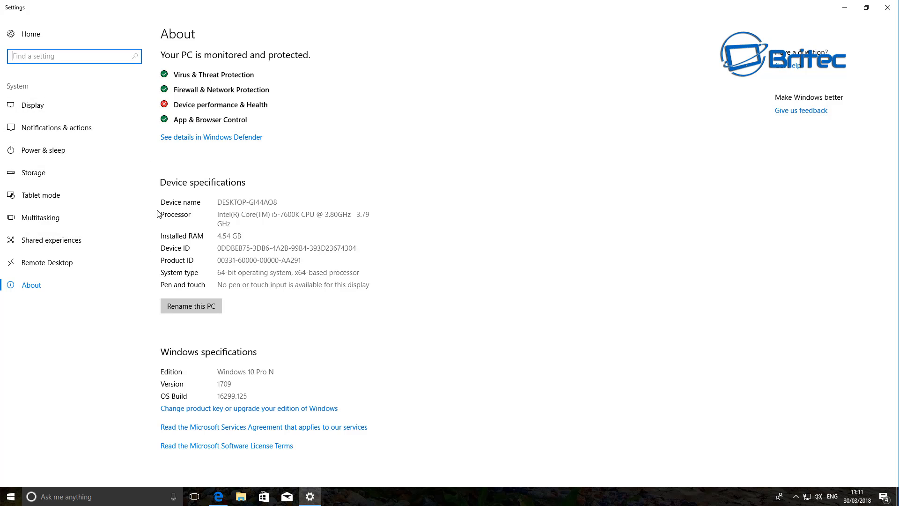
{"action": "mouse_move", "coordinate": [192, 225]}
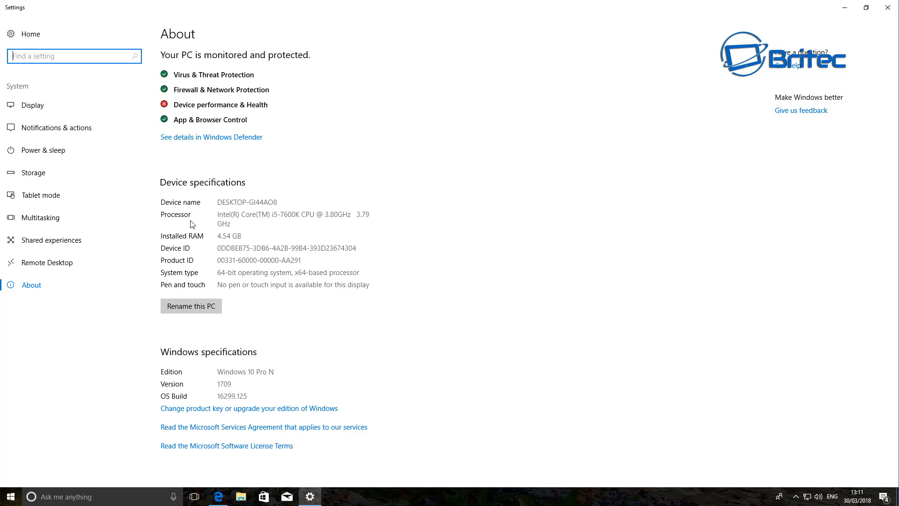
{"action": "mouse_move", "coordinate": [217, 347]}
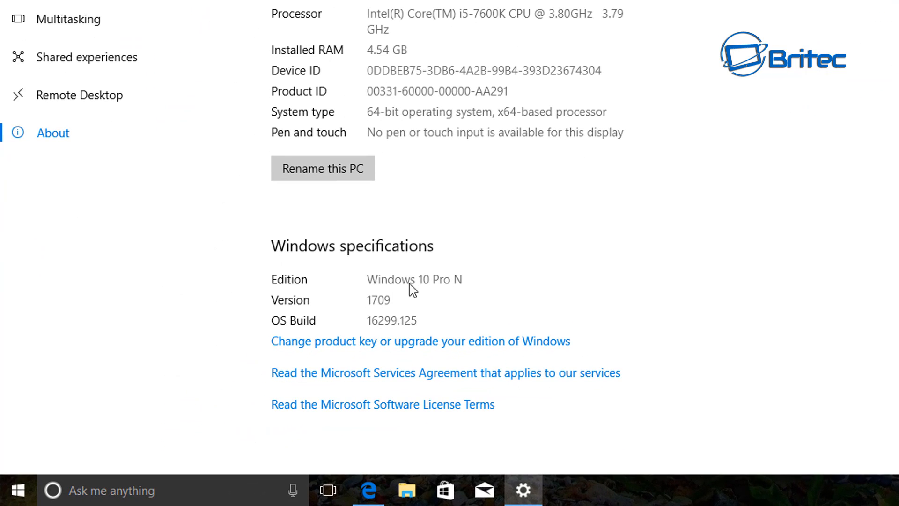
{"action": "mouse_move", "coordinate": [434, 297]}
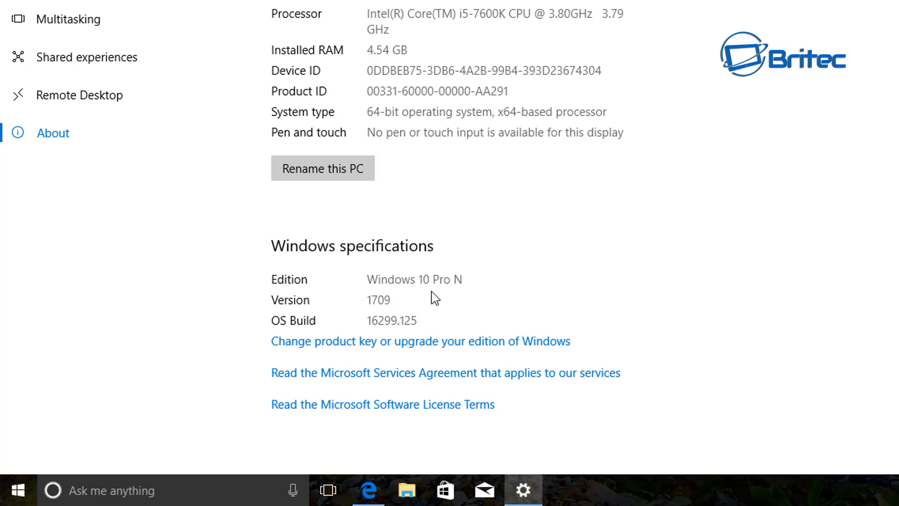
{"action": "mouse_move", "coordinate": [462, 293]}
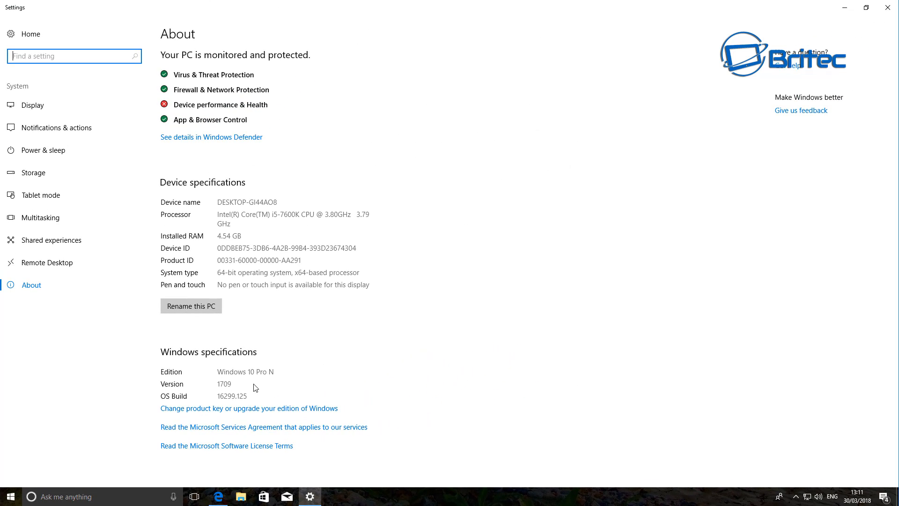
{"action": "mouse_move", "coordinate": [259, 403]}
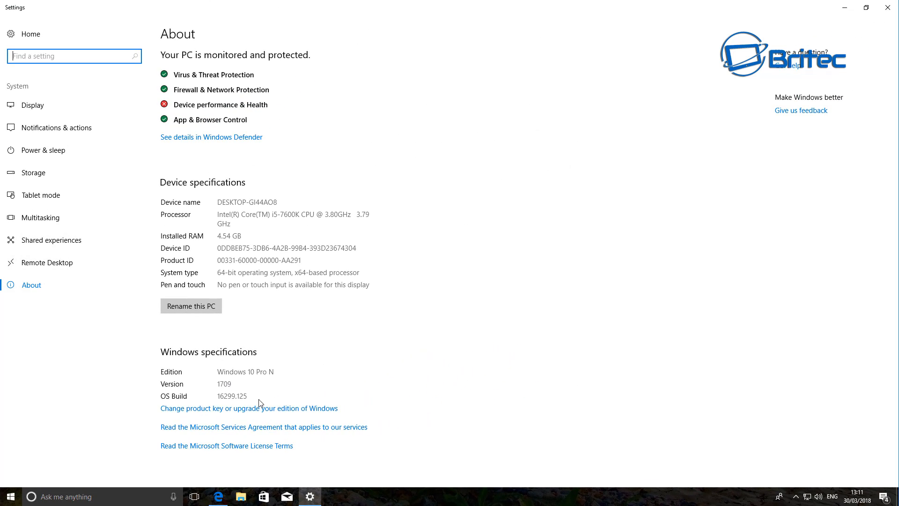
{"action": "mouse_move", "coordinate": [888, 9]}
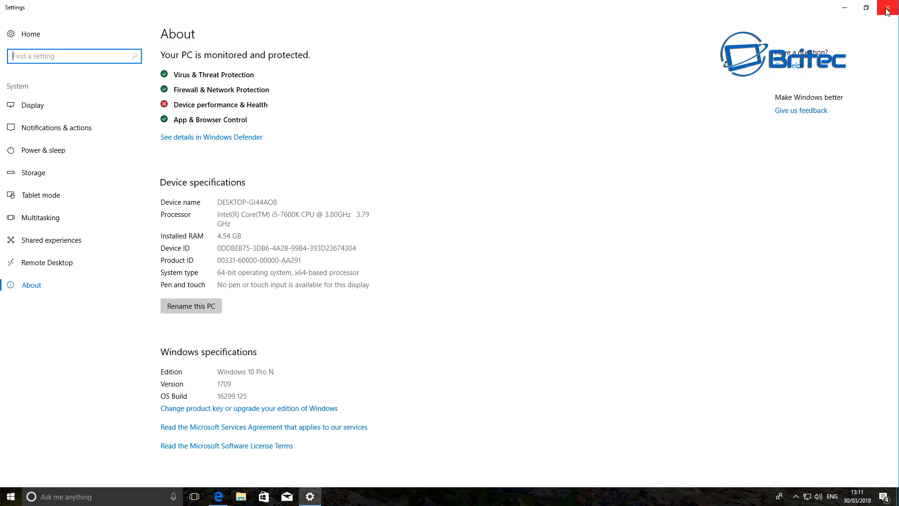
- Close the Settings About page showing the Windows 10 Pro N specifications
{"action": "left_click", "coordinate": [891, 8]}
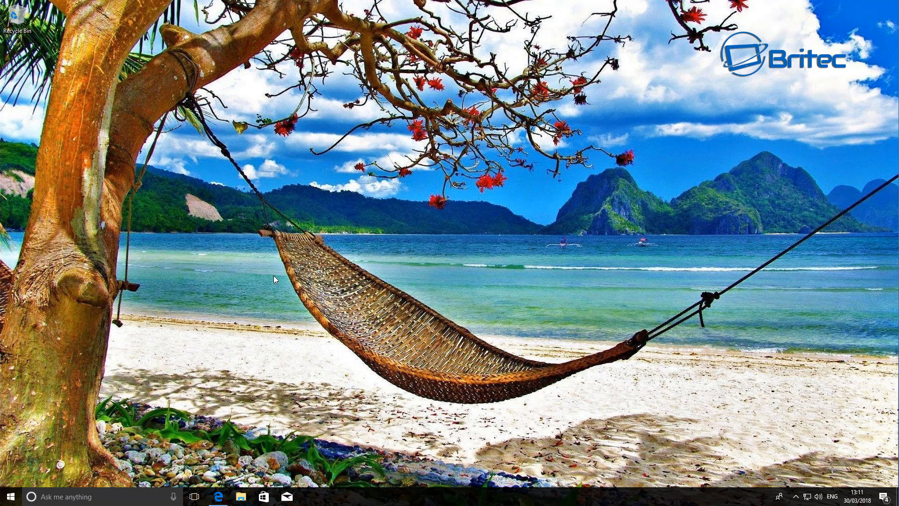
{"action": "mouse_move", "coordinate": [217, 352]}
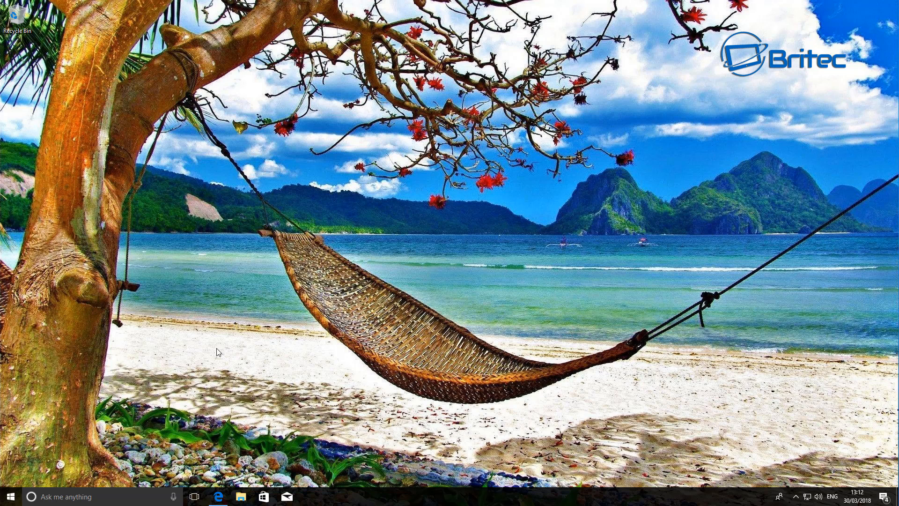
{"action": "mouse_move", "coordinate": [219, 379]}
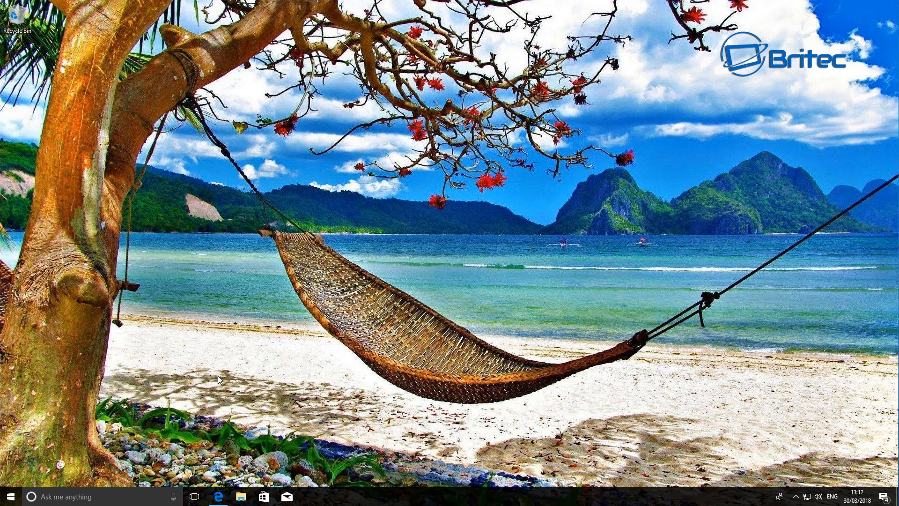
{"action": "mouse_move", "coordinate": [293, 414]}
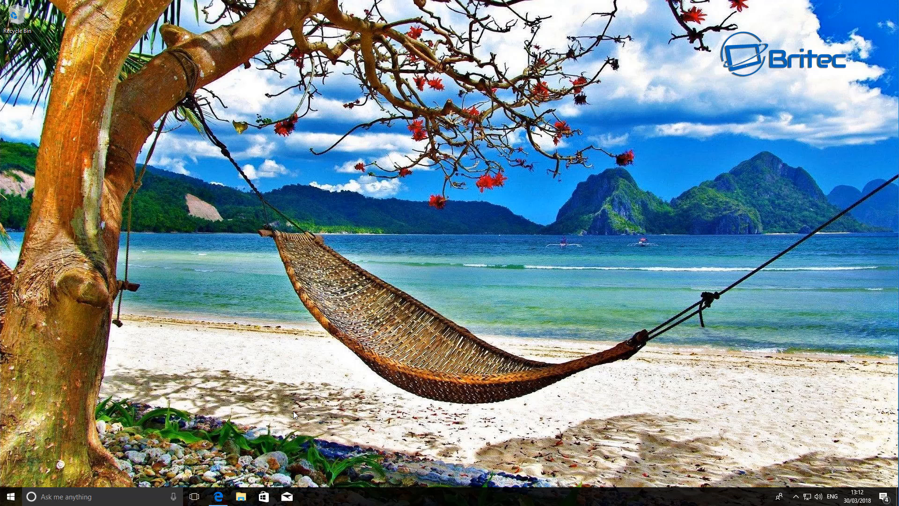
{"action": "mouse_move", "coordinate": [261, 302]}
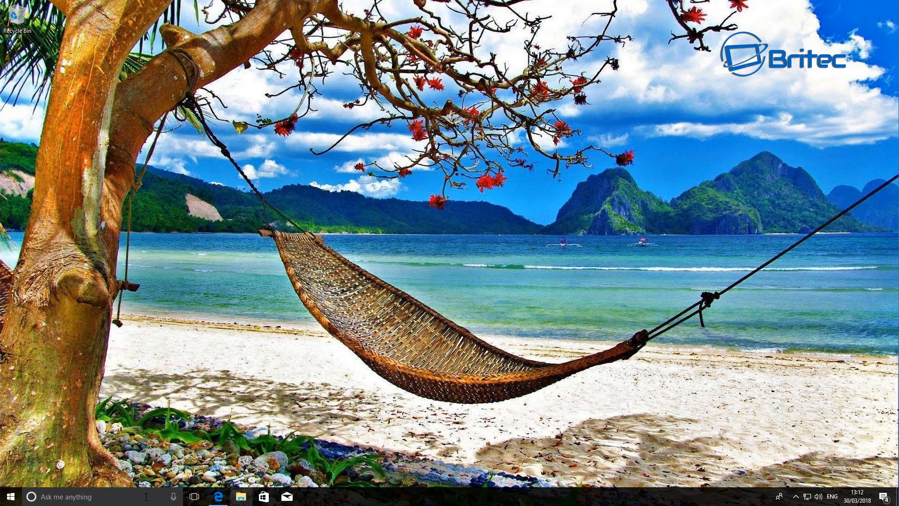
{"action": "mouse_move", "coordinate": [178, 434]}
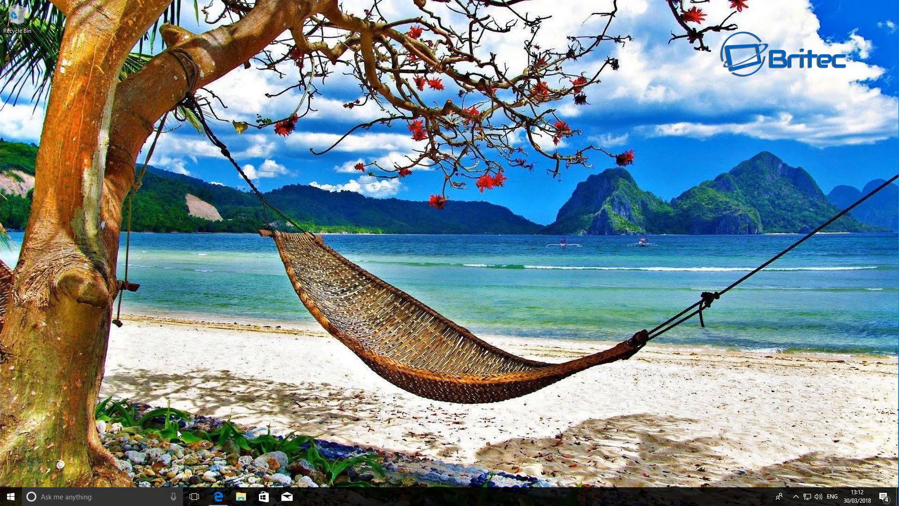
{"action": "mouse_move", "coordinate": [229, 455]}
{"action": "type", "text": "control pan"}
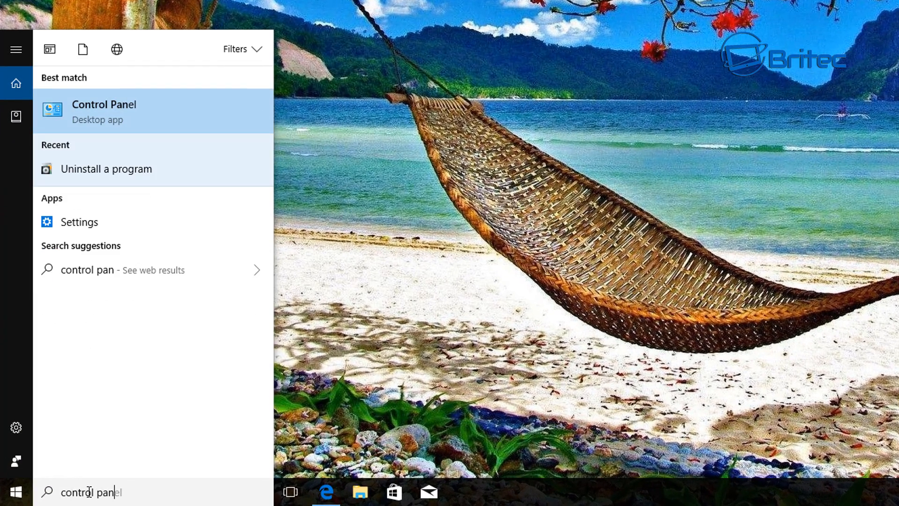
- Browse the Windows features list from Control Panel's Programs and Features, then close it
{"action": "left_click", "coordinate": [104, 111]}
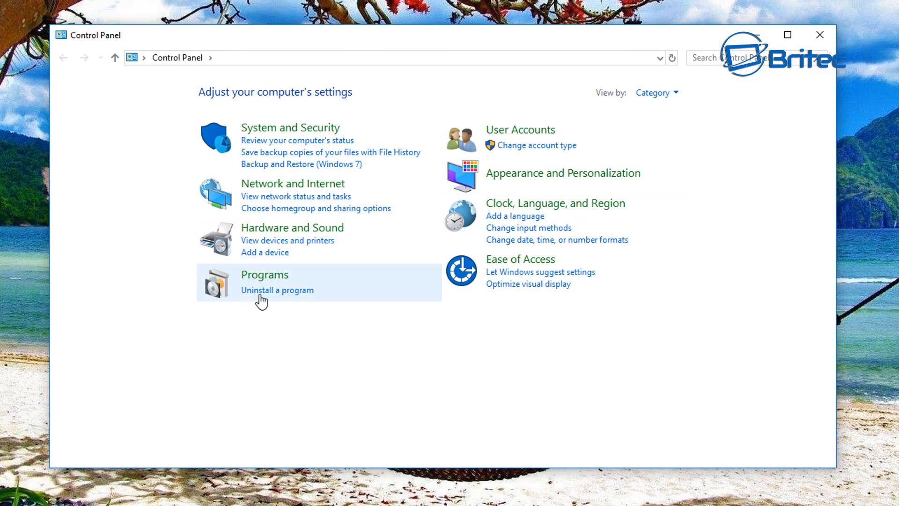
{"action": "left_click", "coordinate": [276, 290]}
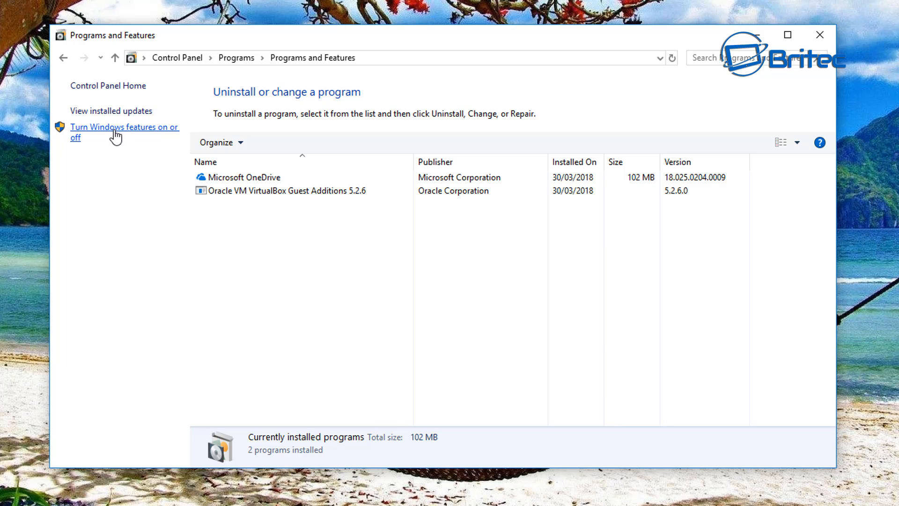
{"action": "left_click", "coordinate": [120, 132]}
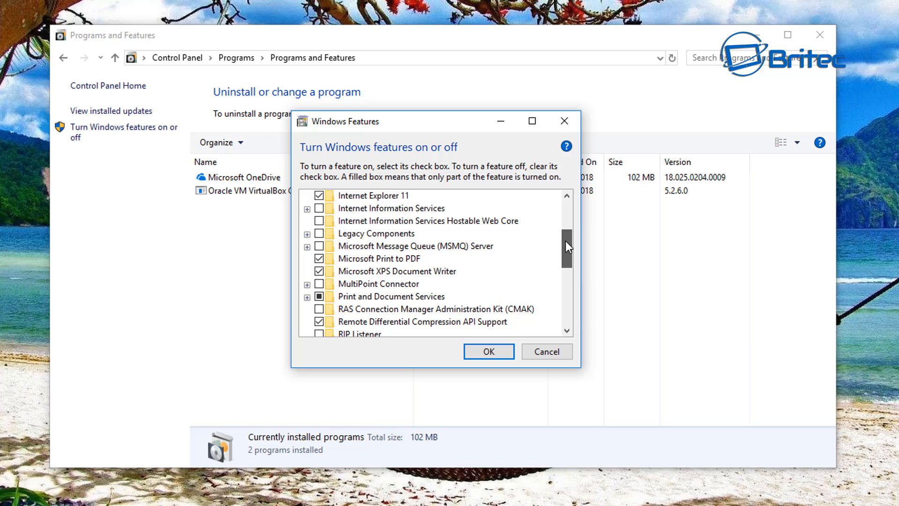
{"action": "scroll", "scroll_direction": "down", "scroll_amount": 3}
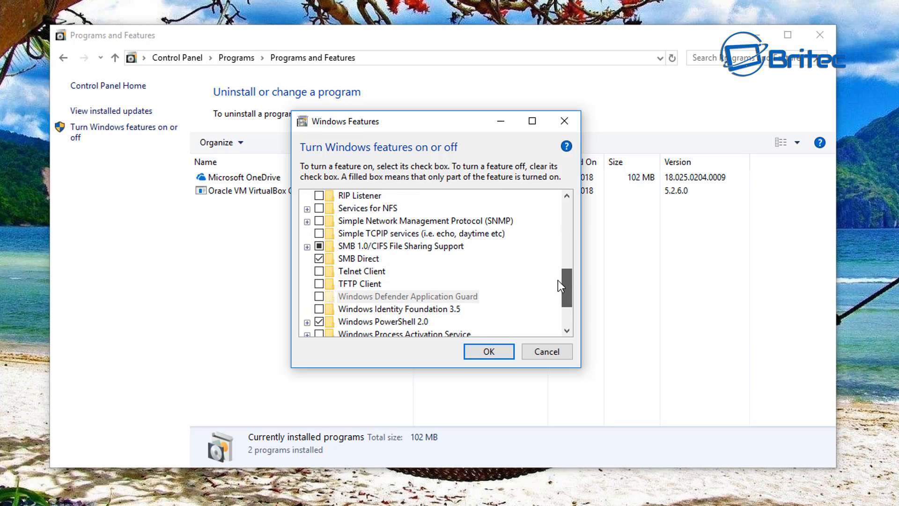
{"action": "scroll", "scroll_direction": "down", "scroll_amount": 3}
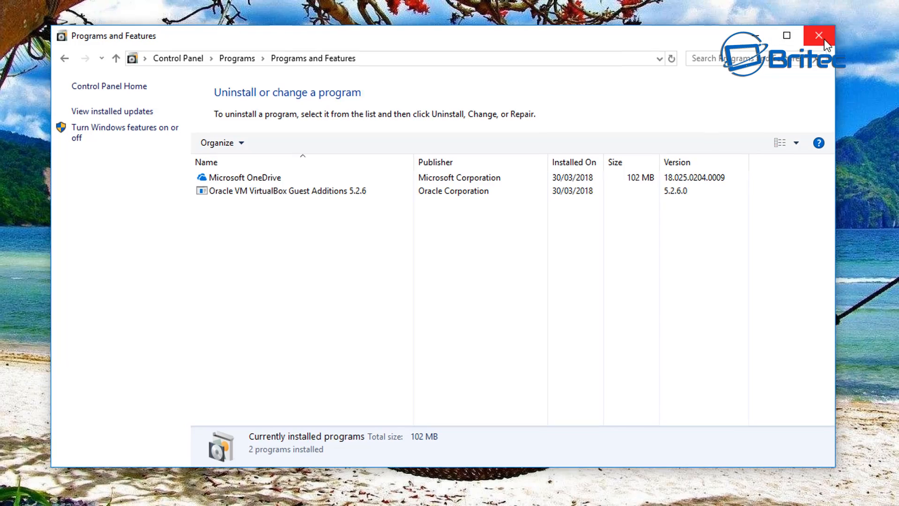
{"action": "left_click", "coordinate": [820, 36]}
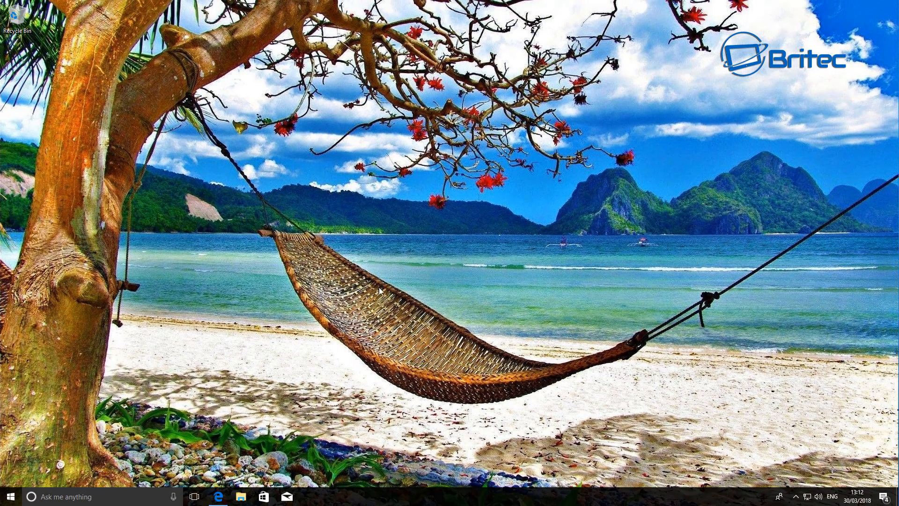
- In Edge, scroll the N-editions KB article, then return to the Media Feature Pack download tab
{"action": "left_click", "coordinate": [218, 496]}
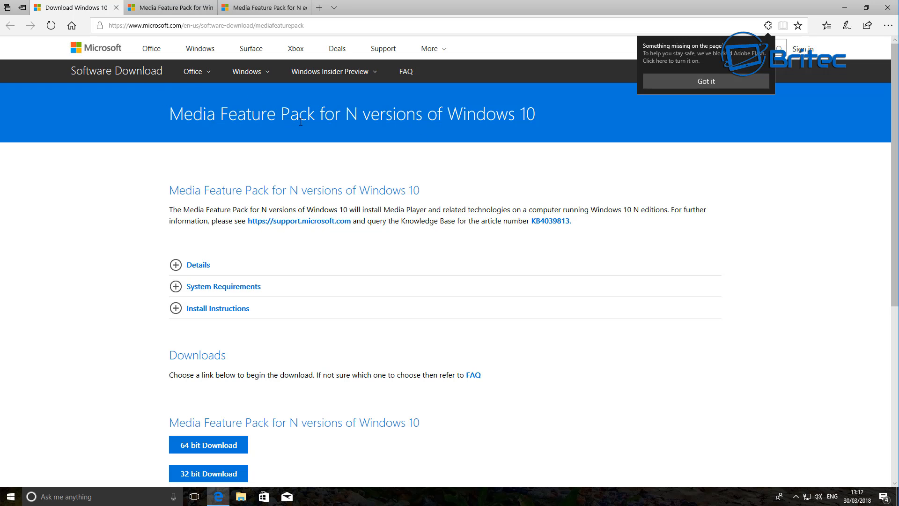
{"action": "mouse_move", "coordinate": [246, 121]}
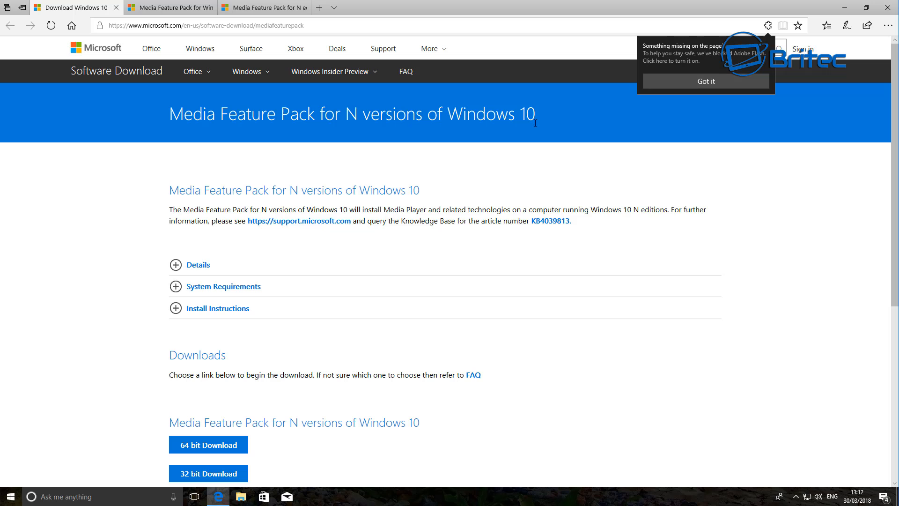
{"action": "mouse_move", "coordinate": [540, 230]}
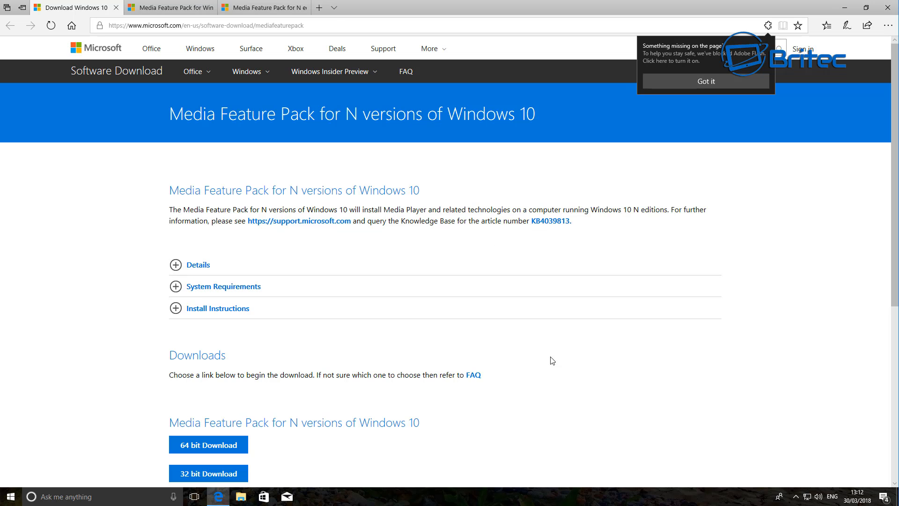
{"action": "mouse_move", "coordinate": [491, 411]}
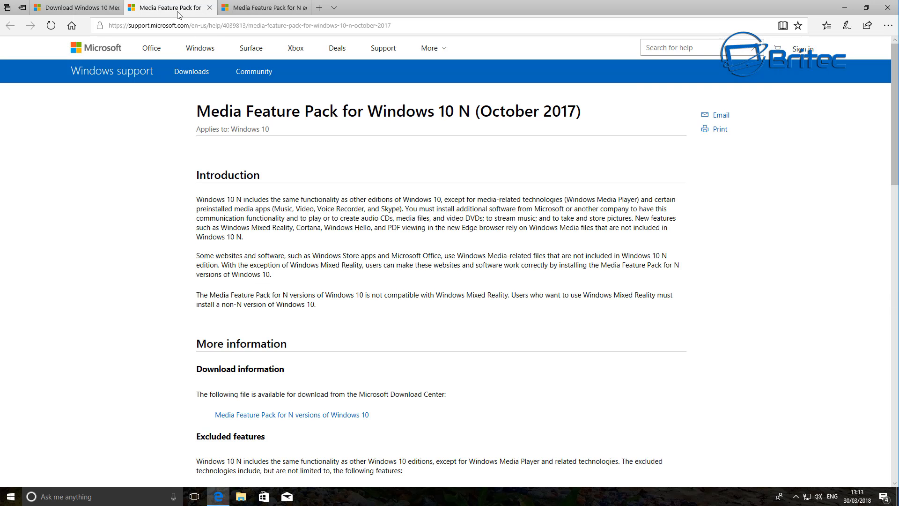
{"action": "mouse_move", "coordinate": [323, 183]}
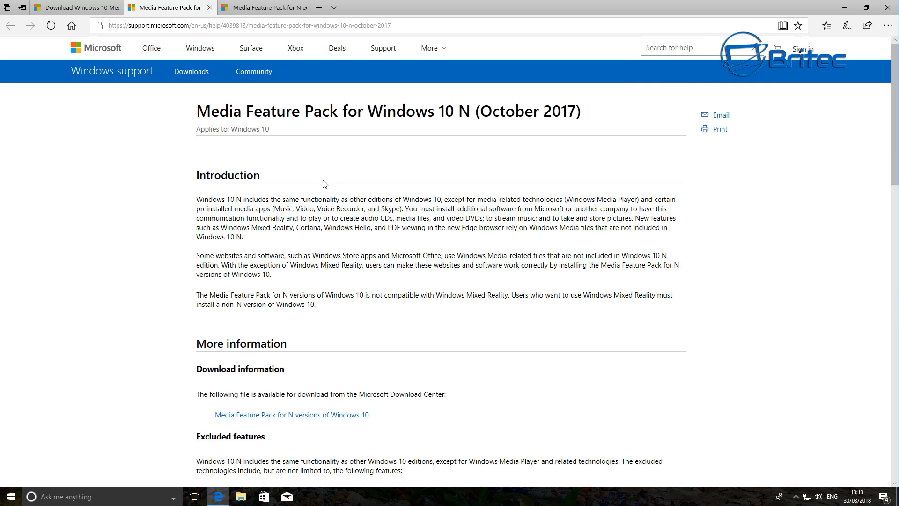
{"action": "mouse_move", "coordinate": [323, 371]}
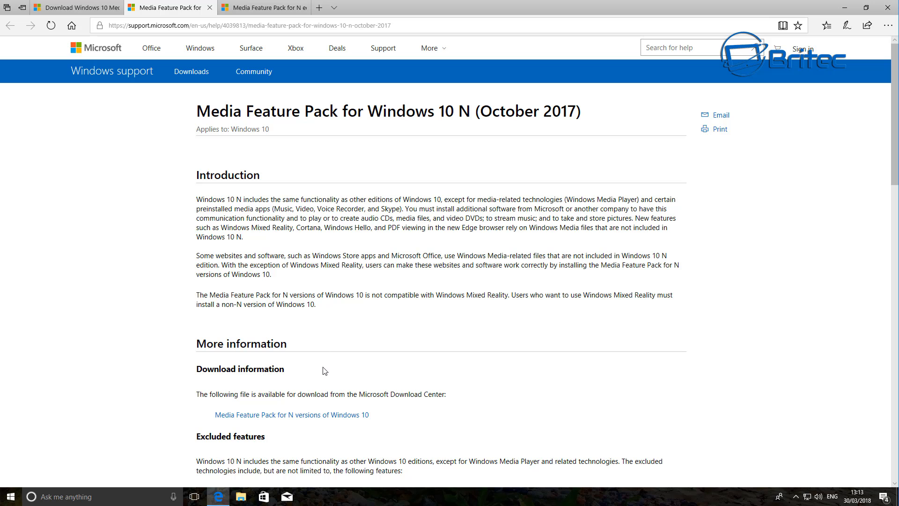
{"action": "left_click", "coordinate": [264, 7]}
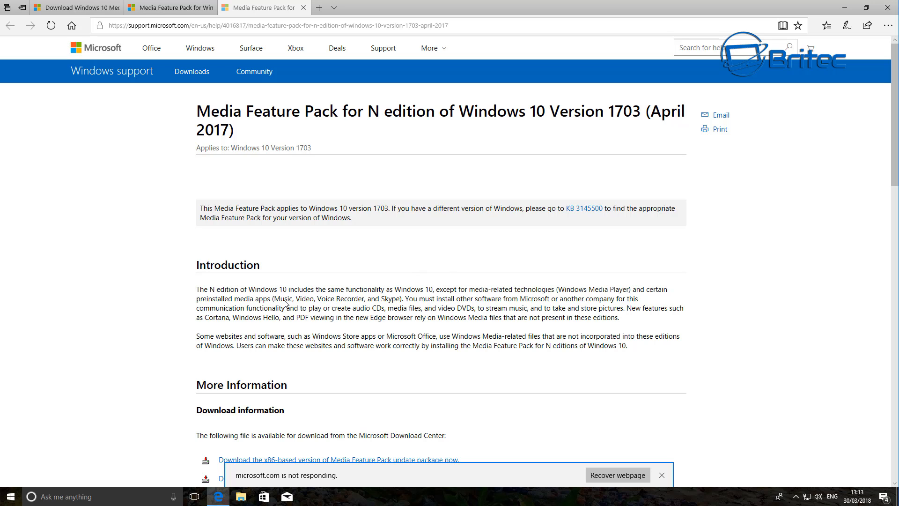
{"action": "mouse_move", "coordinate": [339, 308]}
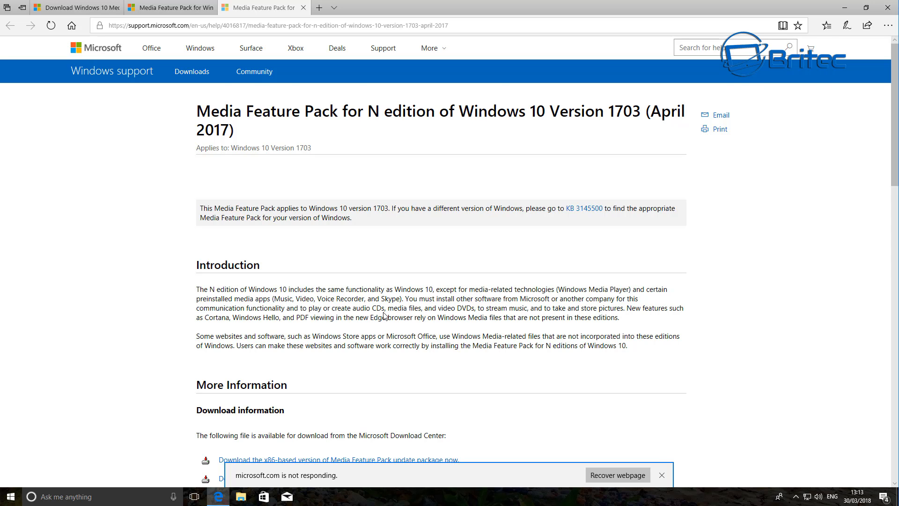
{"action": "scroll", "scroll_direction": "down", "scroll_amount": 3}
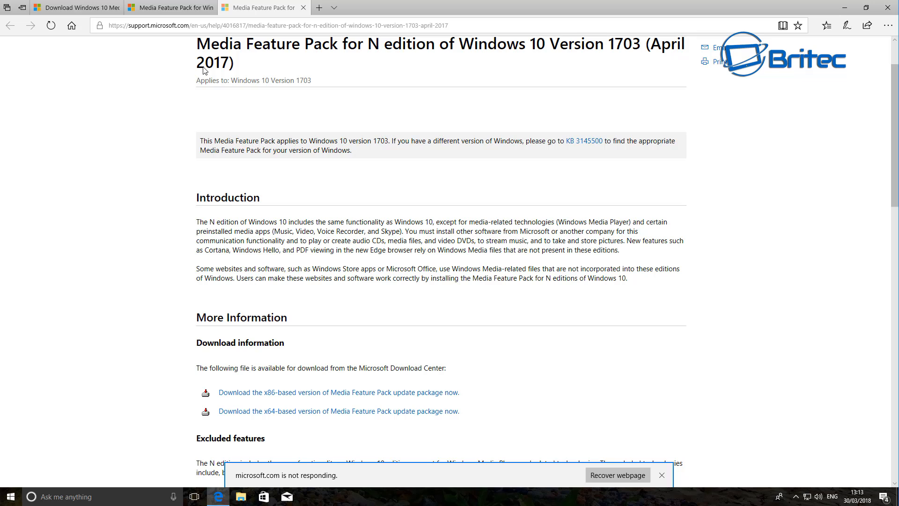
{"action": "left_click", "coordinate": [74, 8]}
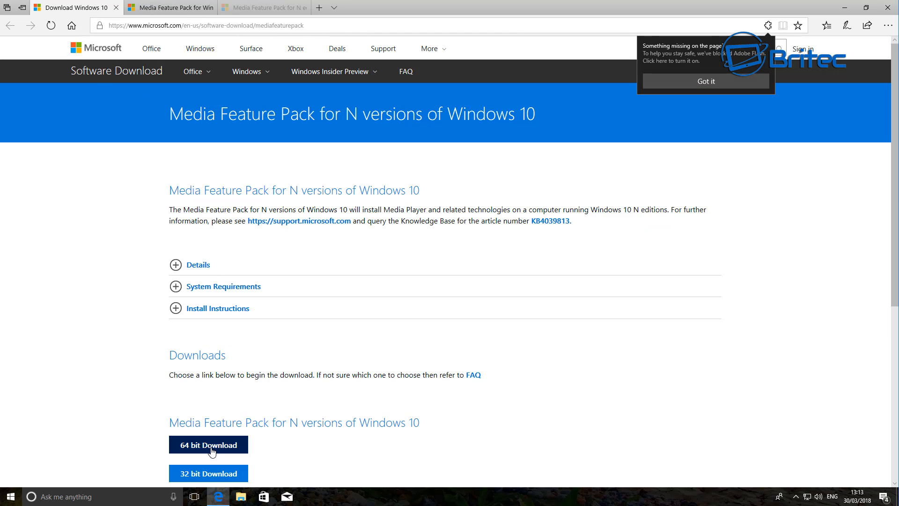
{"action": "mouse_move", "coordinate": [208, 446]}
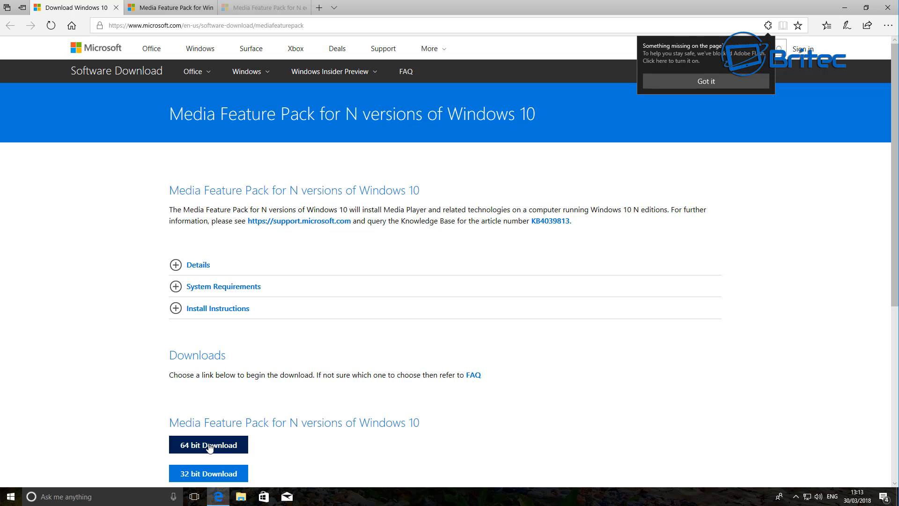
{"action": "mouse_move", "coordinate": [214, 447]}
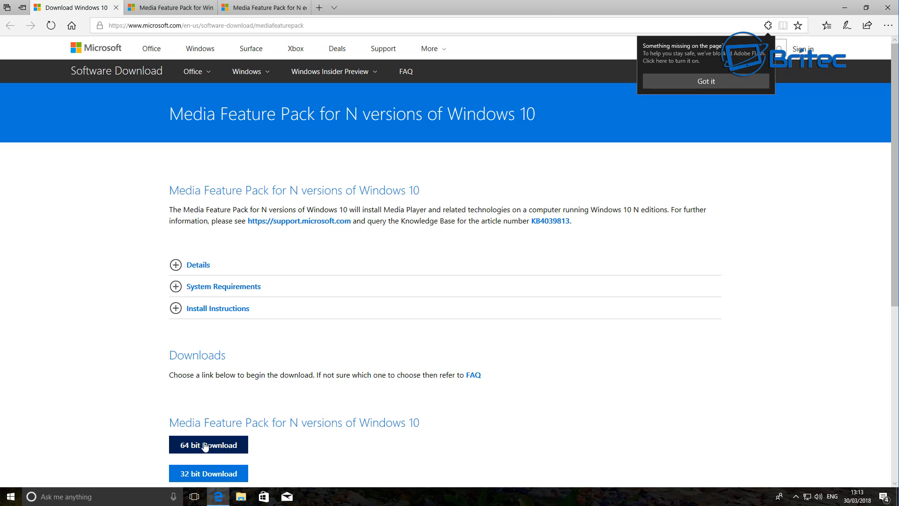
- Download the 64-bit Media Feature Pack .msu package and open it from the download bar
{"action": "left_click", "coordinate": [207, 445]}
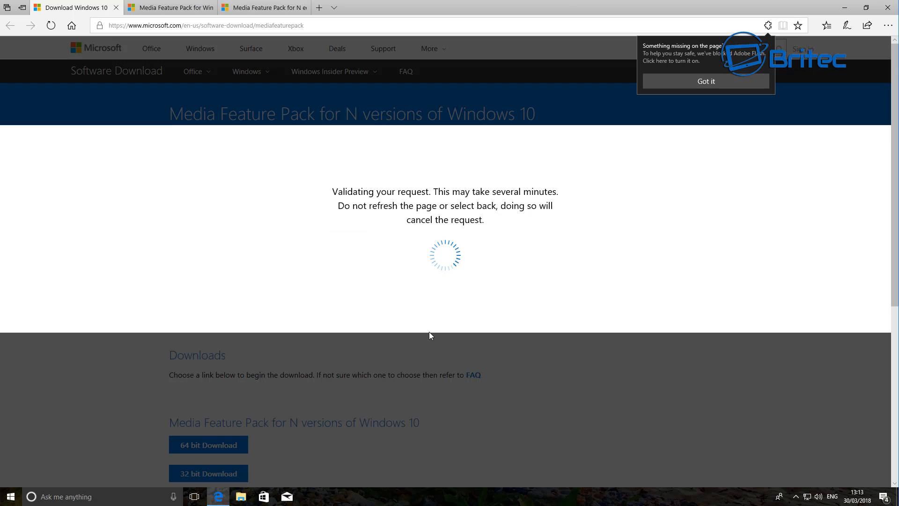
{"action": "mouse_move", "coordinate": [292, 458]}
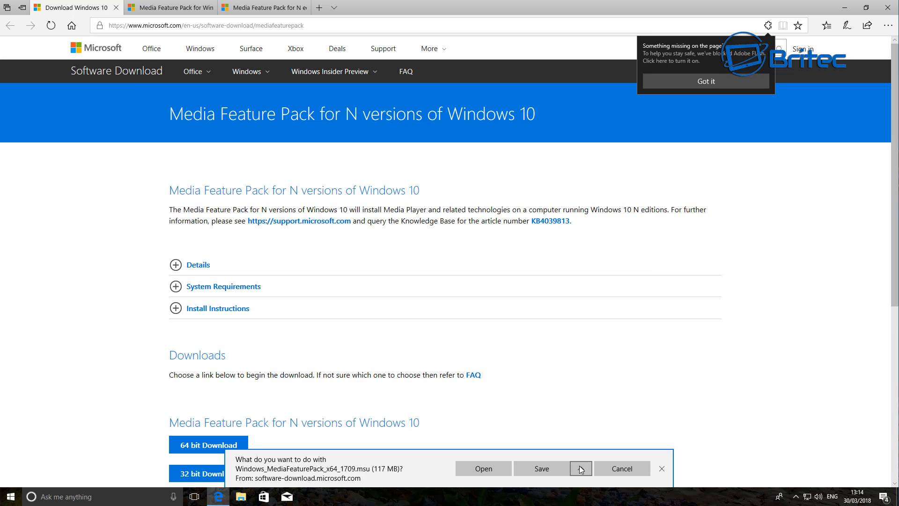
{"action": "left_click", "coordinate": [540, 468]}
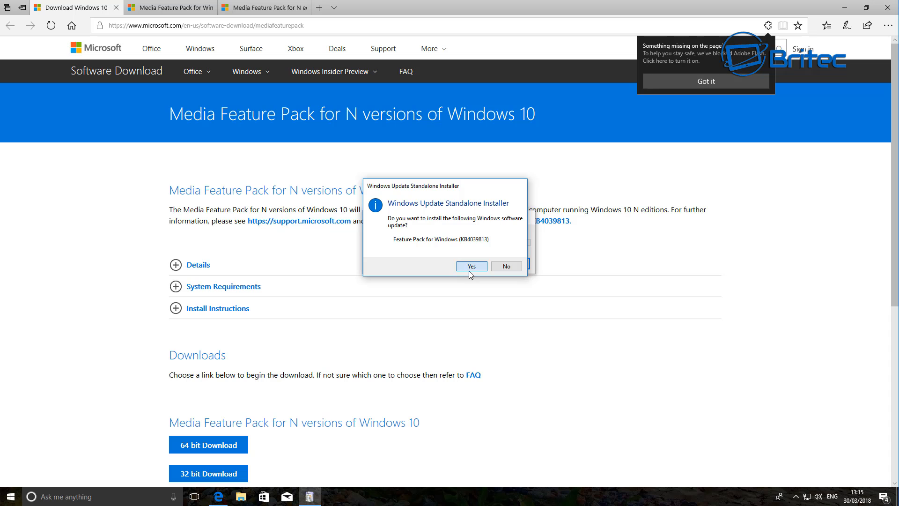
- Confirm installing Feature Pack KB4039813 and accept its license terms
{"action": "left_click", "coordinate": [471, 266]}
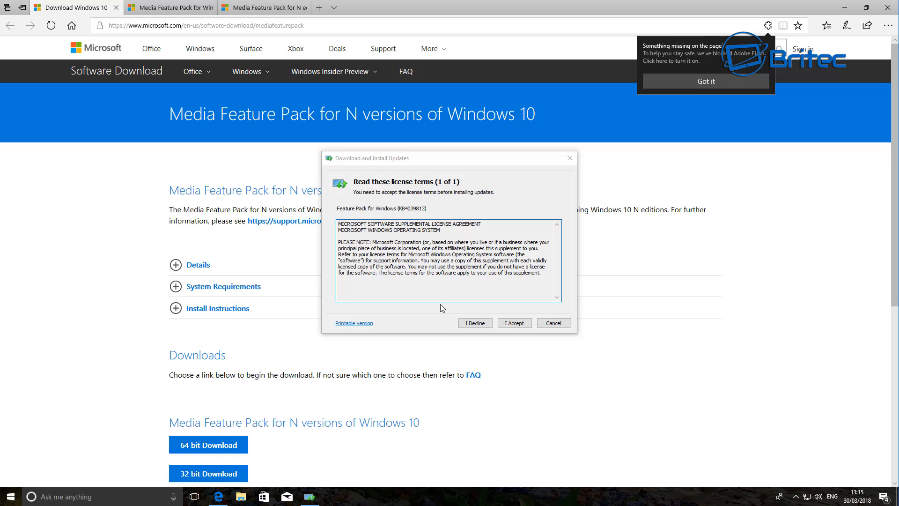
{"action": "left_click", "coordinate": [513, 322]}
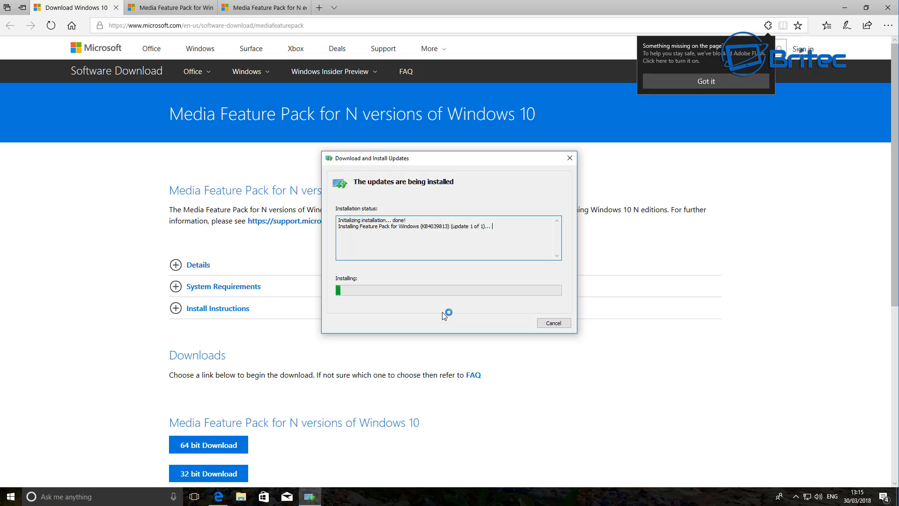
{"action": "mouse_move", "coordinate": [432, 259]}
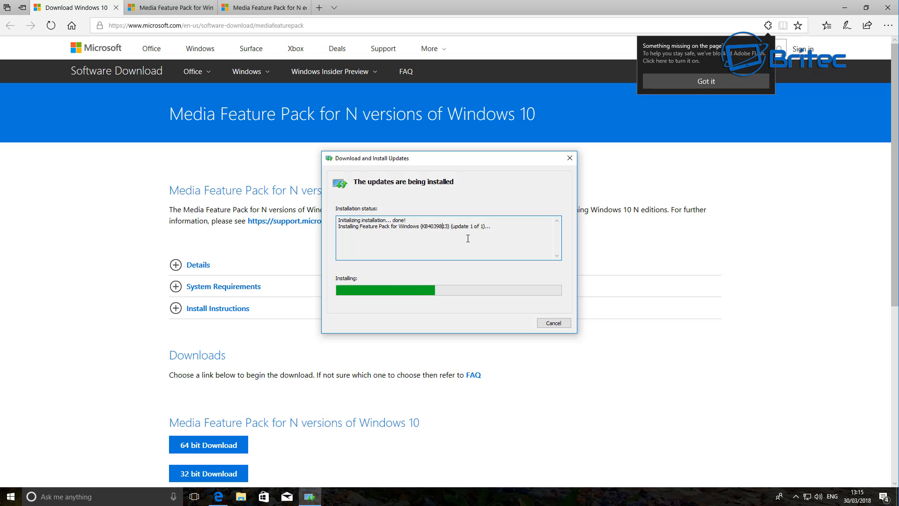
{"action": "mouse_move", "coordinate": [230, 396]}
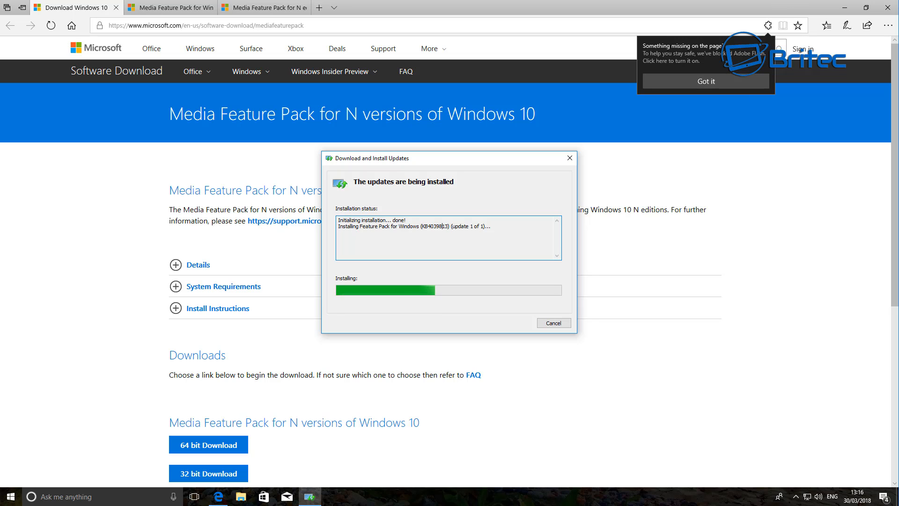
{"action": "mouse_move", "coordinate": [743, 281]}
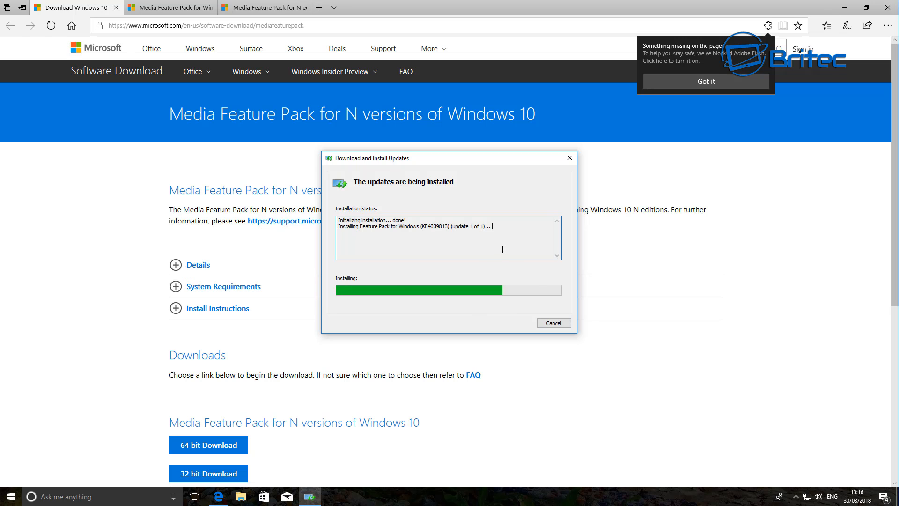
{"action": "mouse_move", "coordinate": [457, 258]}
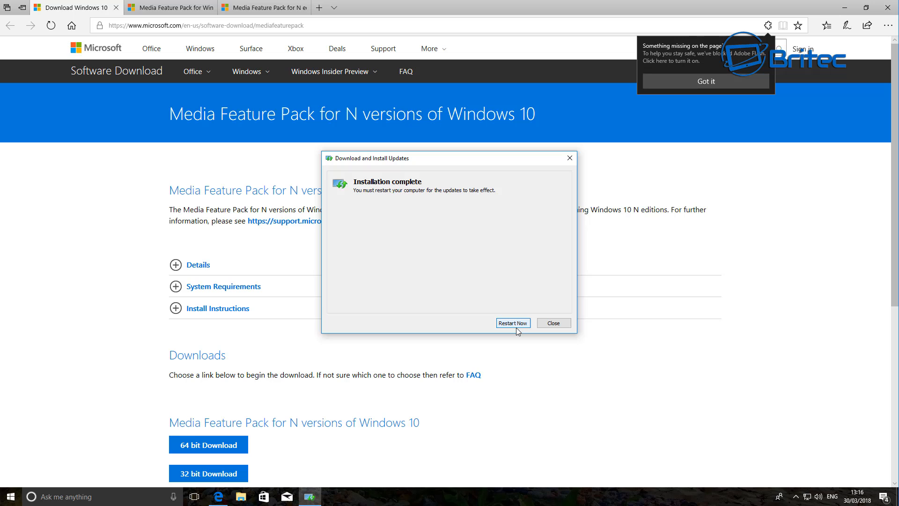
- Restart the PC once the KB4039813 installation finishes
{"action": "left_click", "coordinate": [512, 323]}
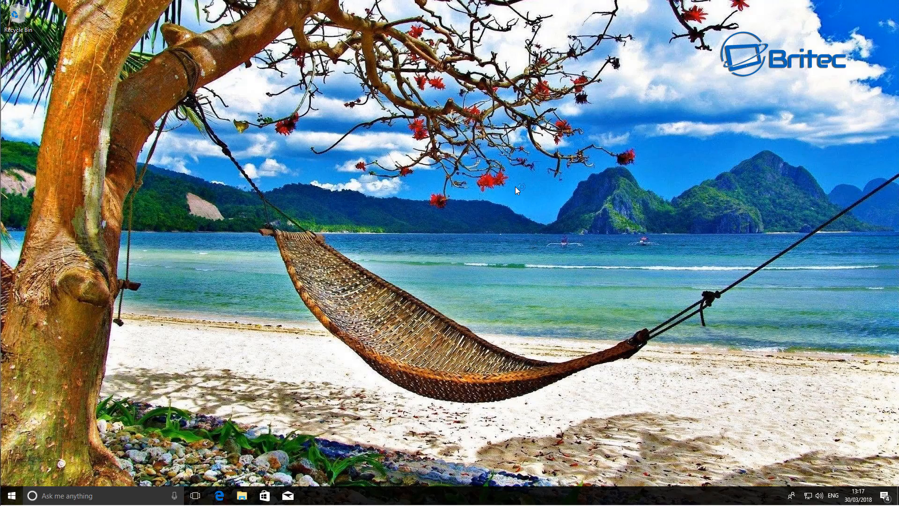
{"action": "mouse_move", "coordinate": [416, 259]}
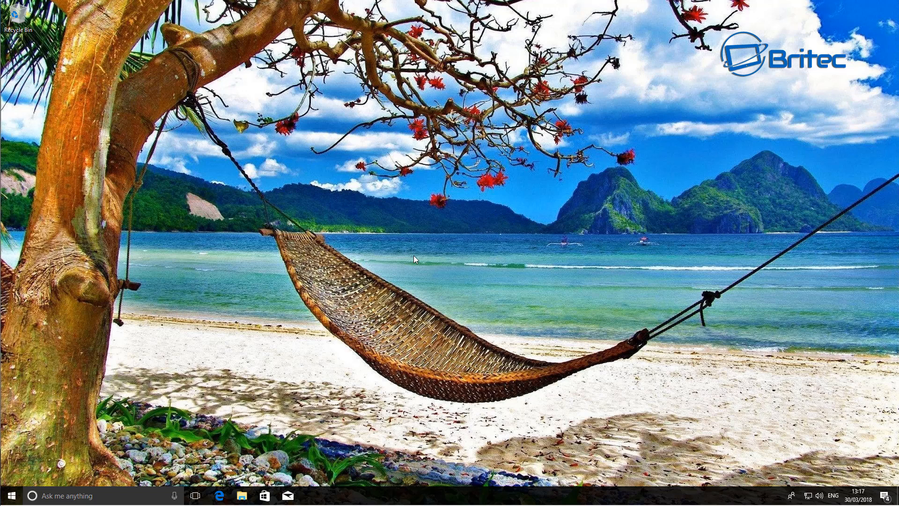
{"action": "mouse_move", "coordinate": [385, 245]}
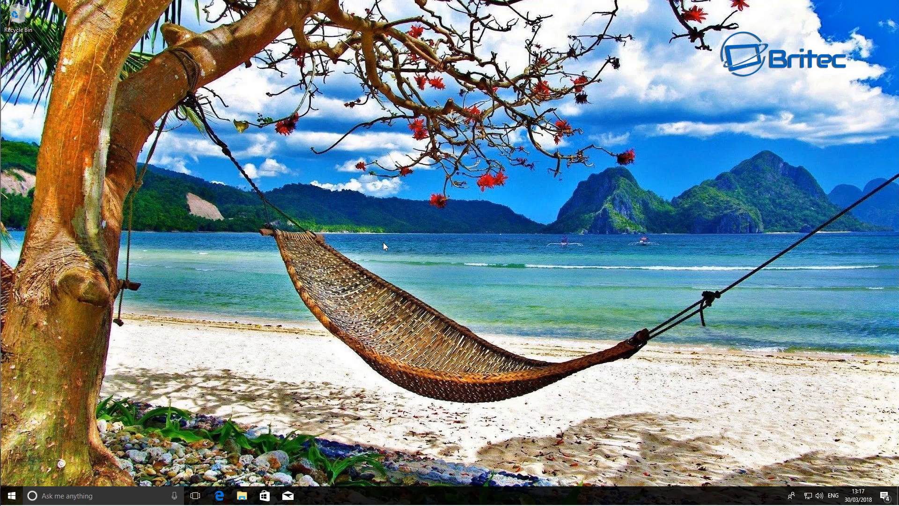
{"action": "mouse_move", "coordinate": [326, 241]}
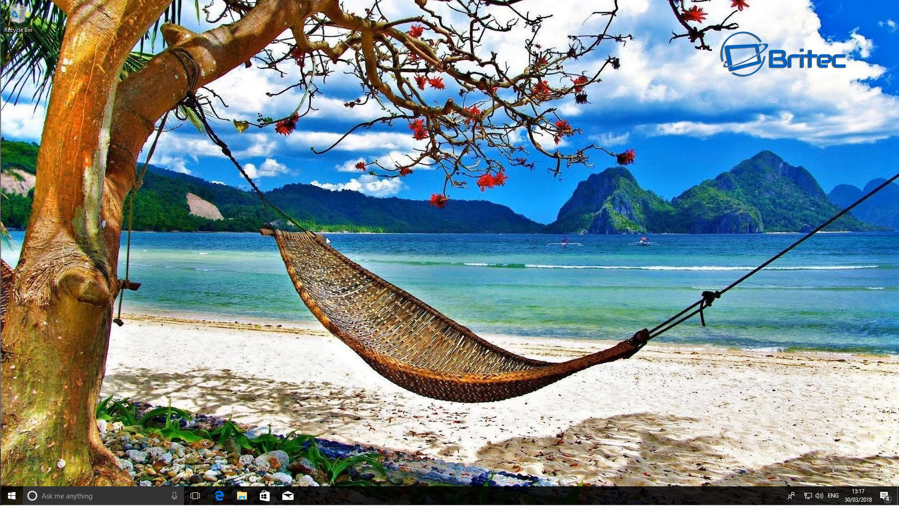
{"action": "mouse_move", "coordinate": [381, 240]}
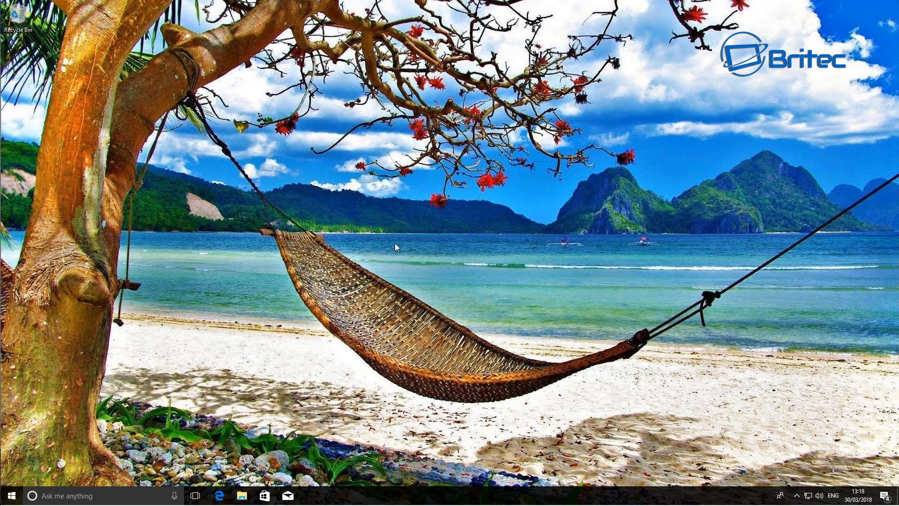
{"action": "mouse_move", "coordinate": [422, 176]}
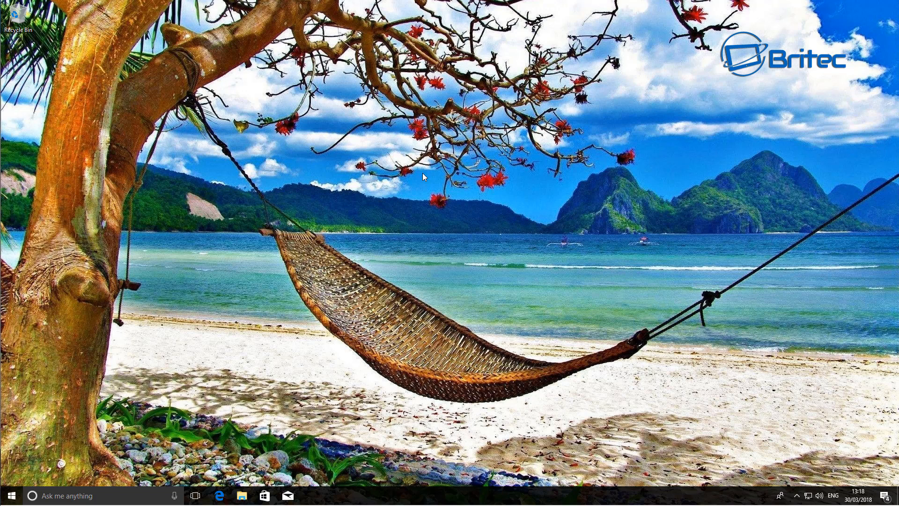
{"action": "mouse_move", "coordinate": [265, 437]}
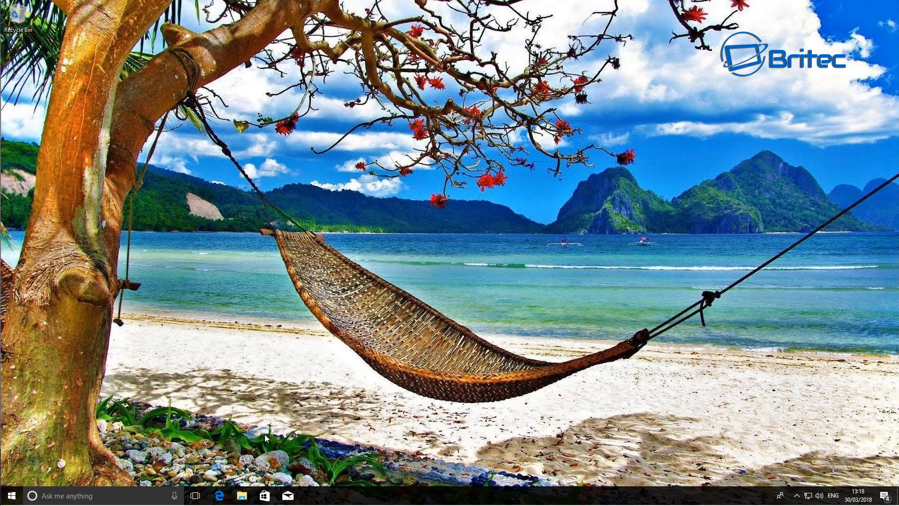
- Open the 'Ask me anything' taskbar search after the restart
{"action": "left_click", "coordinate": [86, 495]}
{"action": "type", "text": "windows media"}
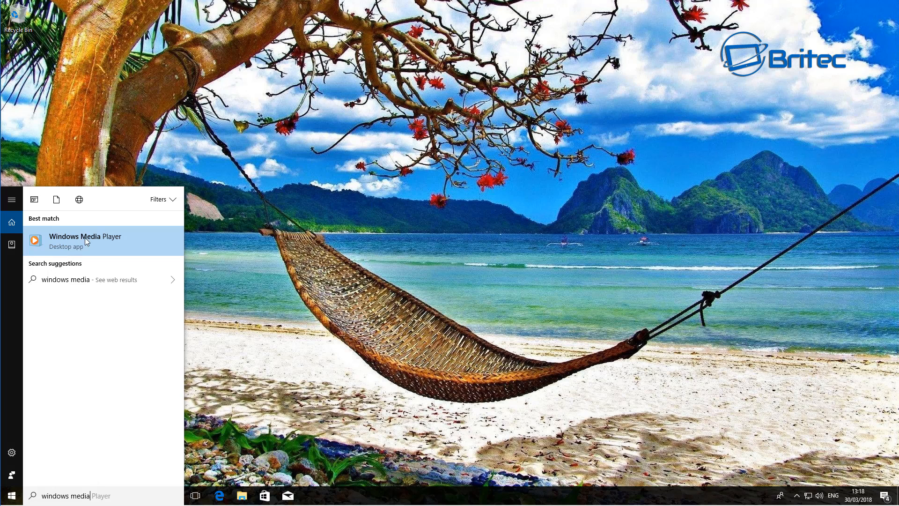
- Launch Windows Media Player from the search results and dismiss its welcome window
{"action": "left_click", "coordinate": [85, 240]}
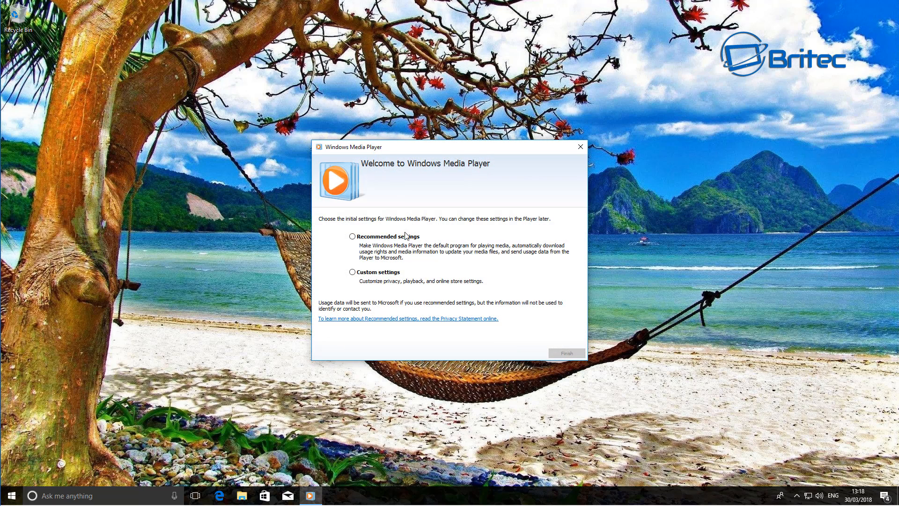
{"action": "mouse_move", "coordinate": [601, 275]}
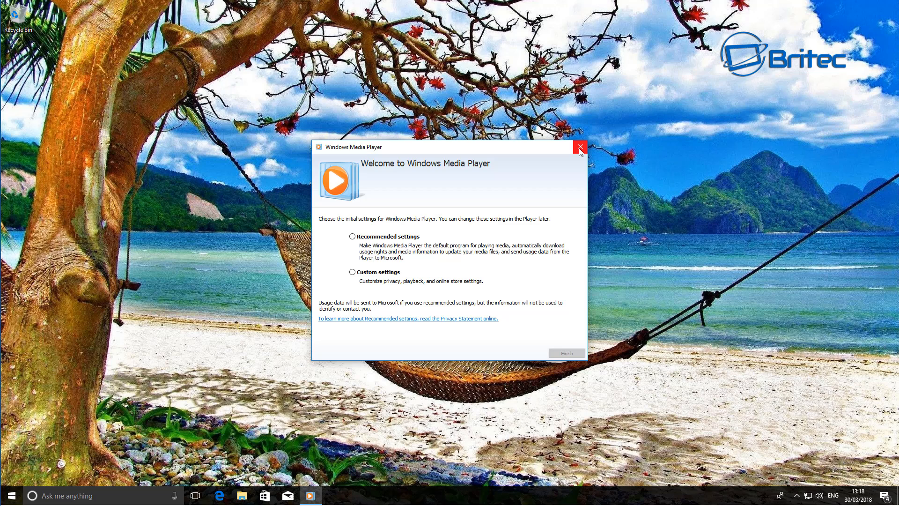
{"action": "left_click", "coordinate": [580, 147]}
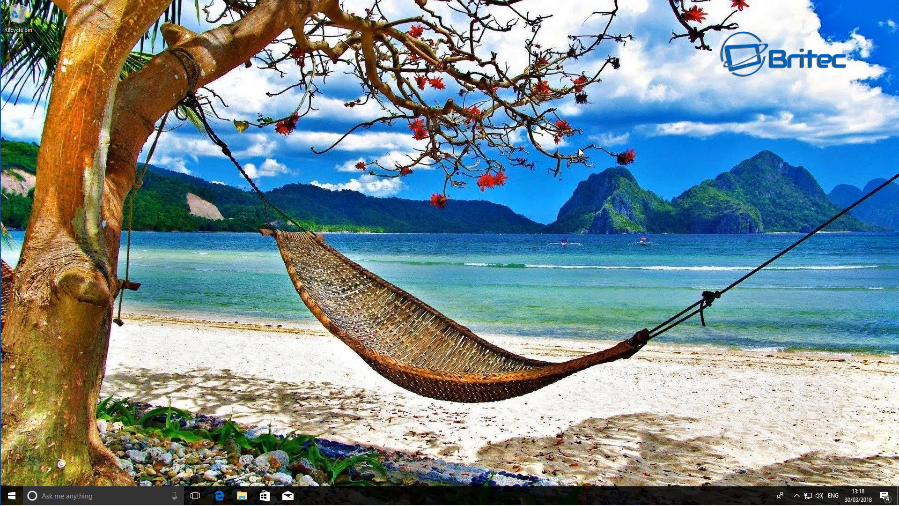
{"action": "mouse_move", "coordinate": [594, 235]}
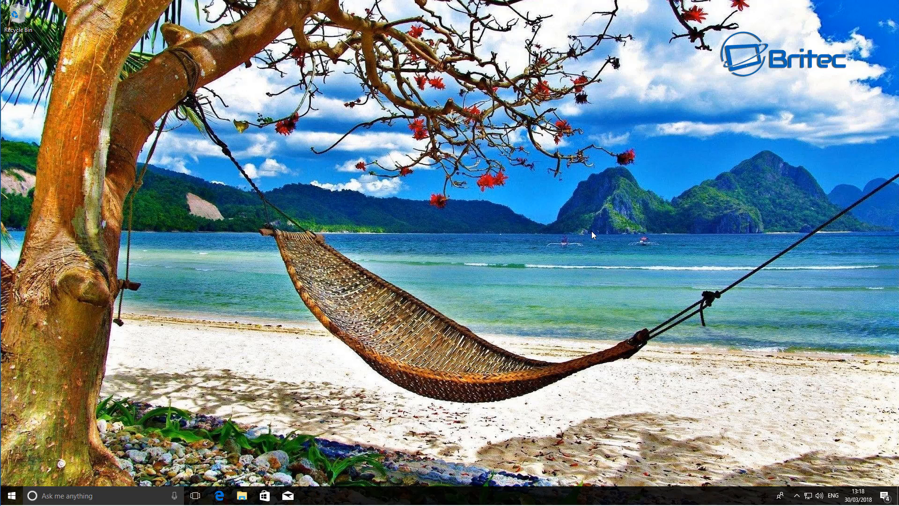
{"action": "mouse_move", "coordinate": [585, 235]}
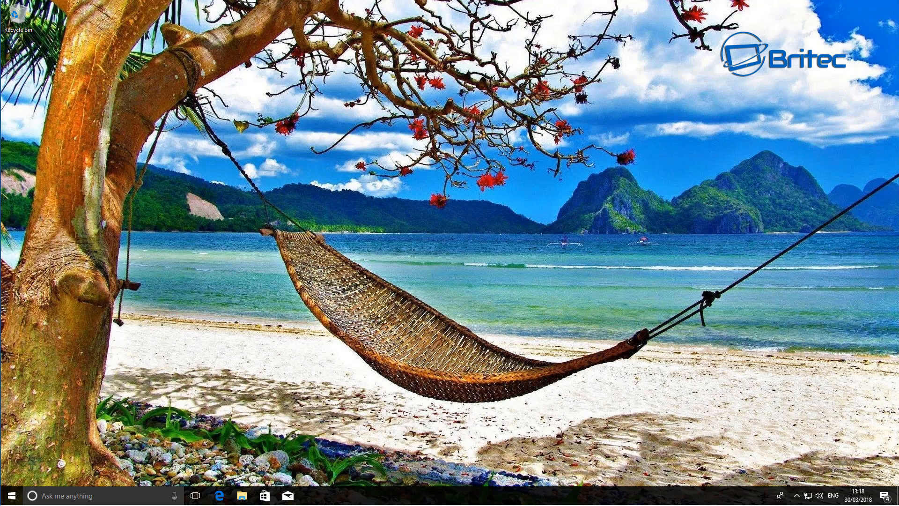
- Bring up the browser from the taskbar and subscribe to the Britec YouTube channel
{"action": "left_click", "coordinate": [219, 496]}
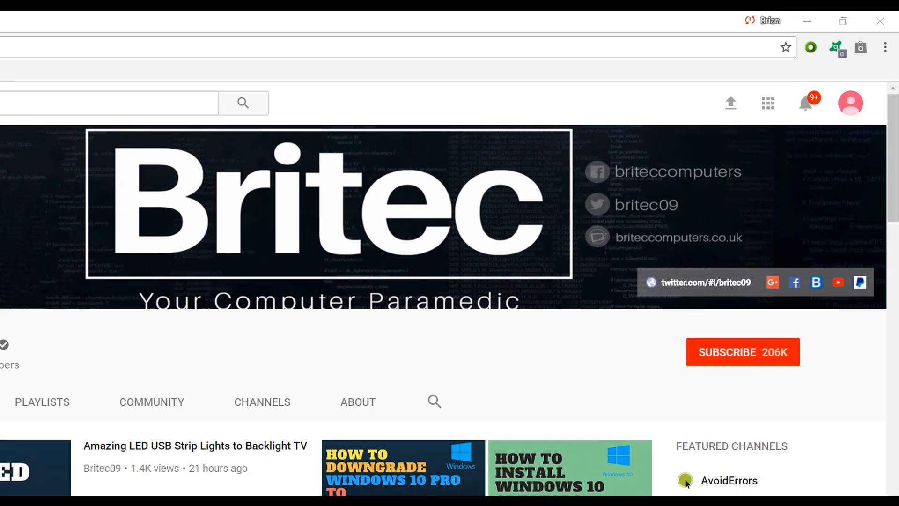
{"action": "mouse_move", "coordinate": [754, 364]}
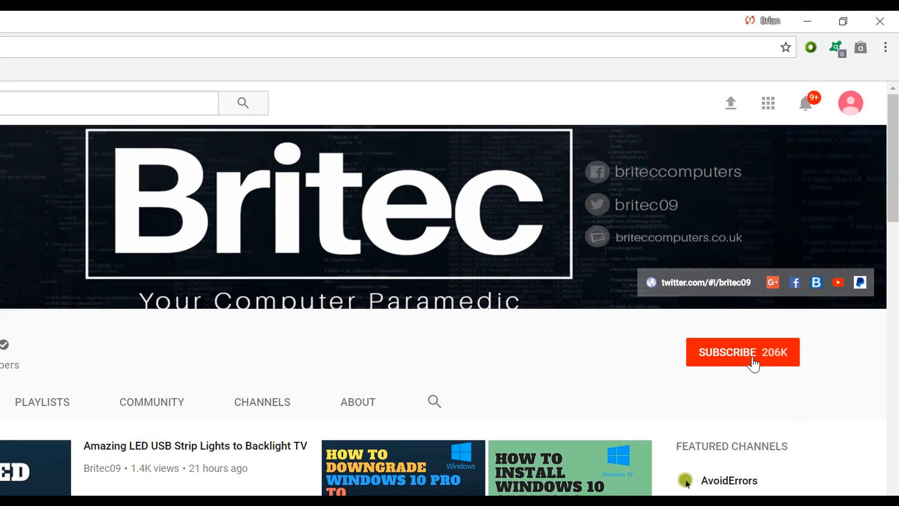
{"action": "left_click", "coordinate": [743, 352]}
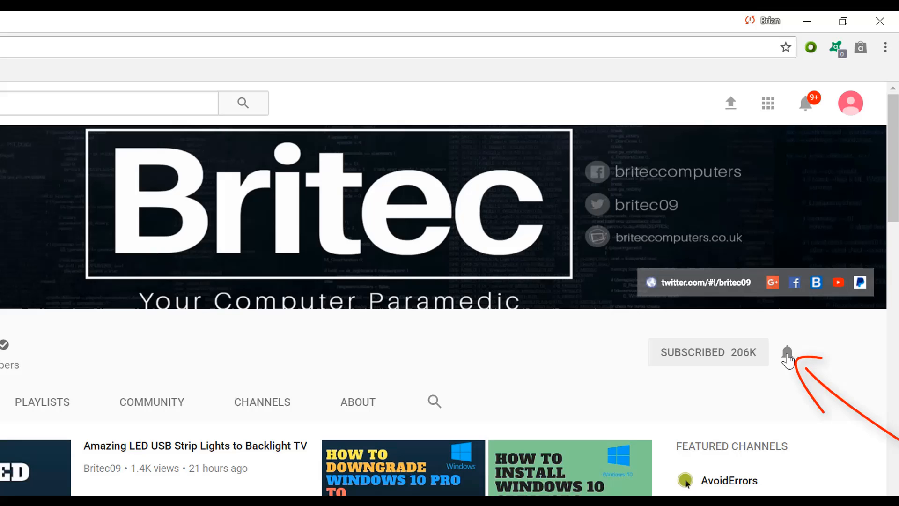